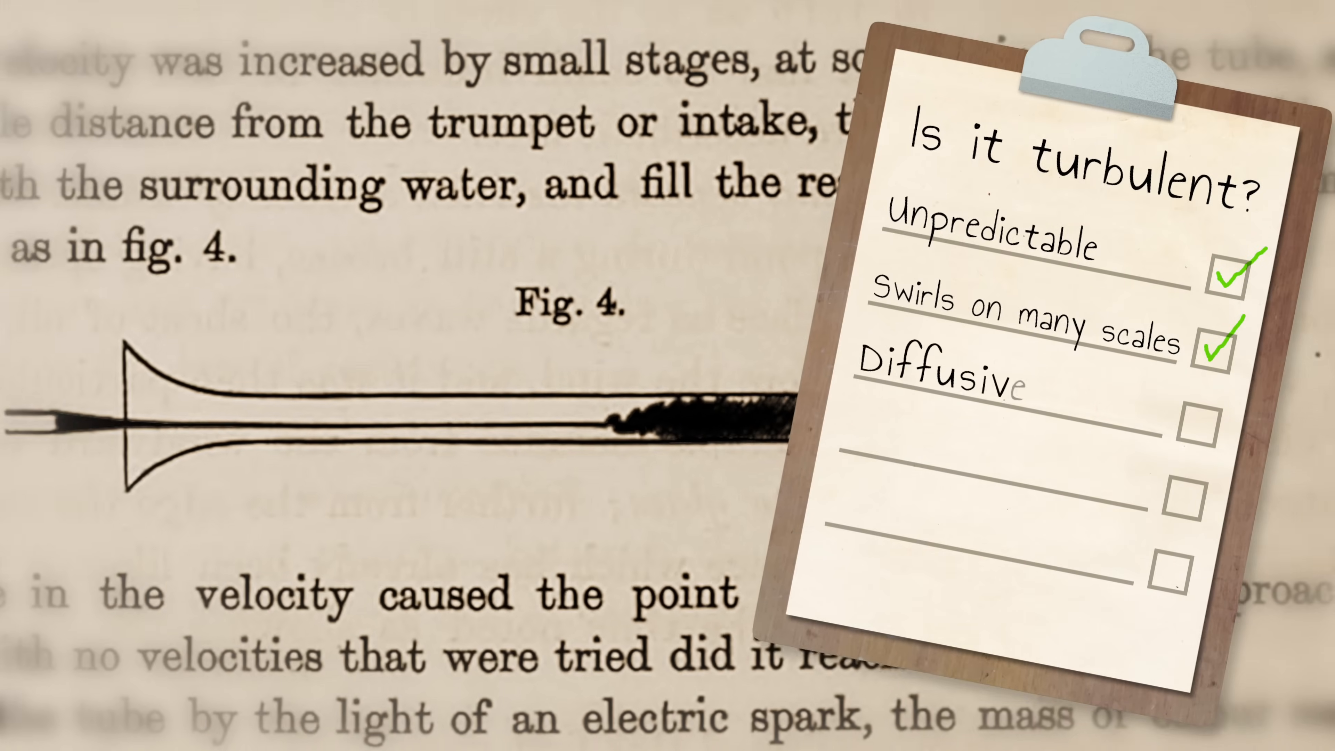
# Tick Diffusive and add a checked 'High Re number' item over Reynolds' 1883 plate with the uL/ν formula.
pyautogui.click(1200, 428)
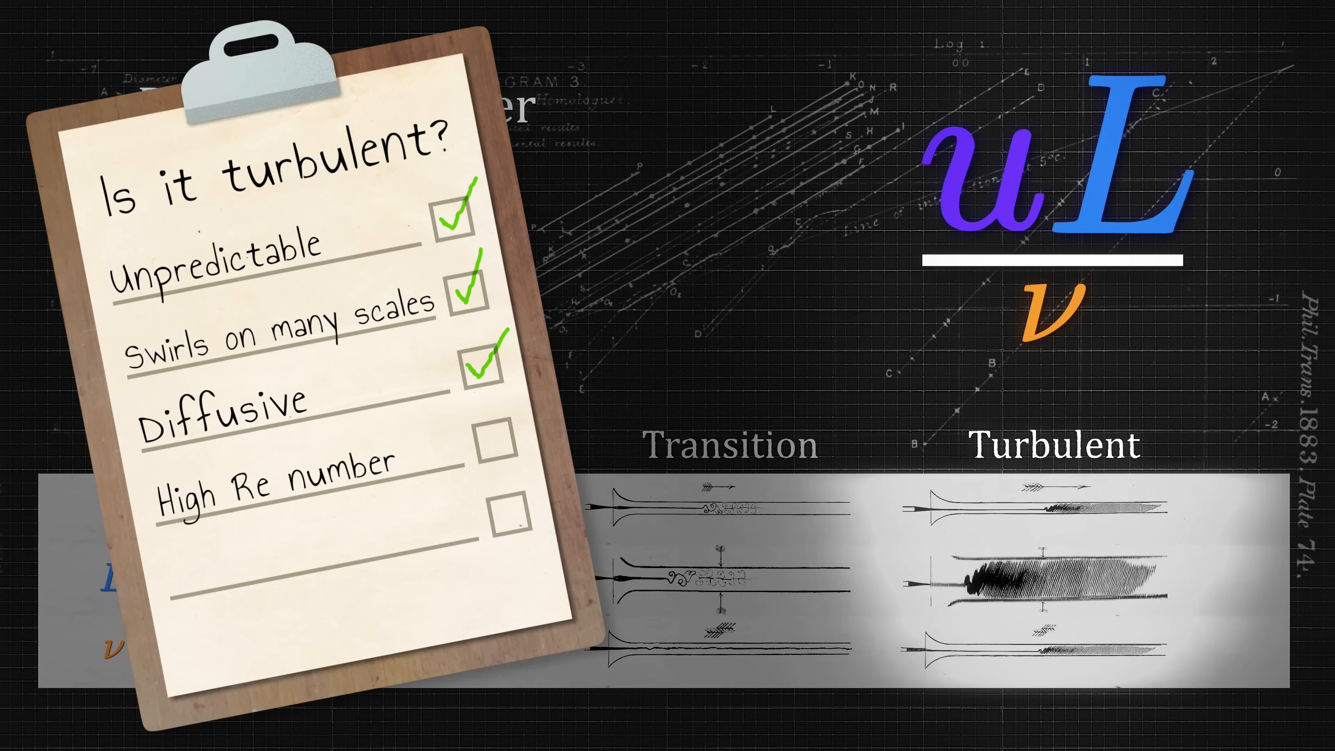
pyautogui.click(495, 444)
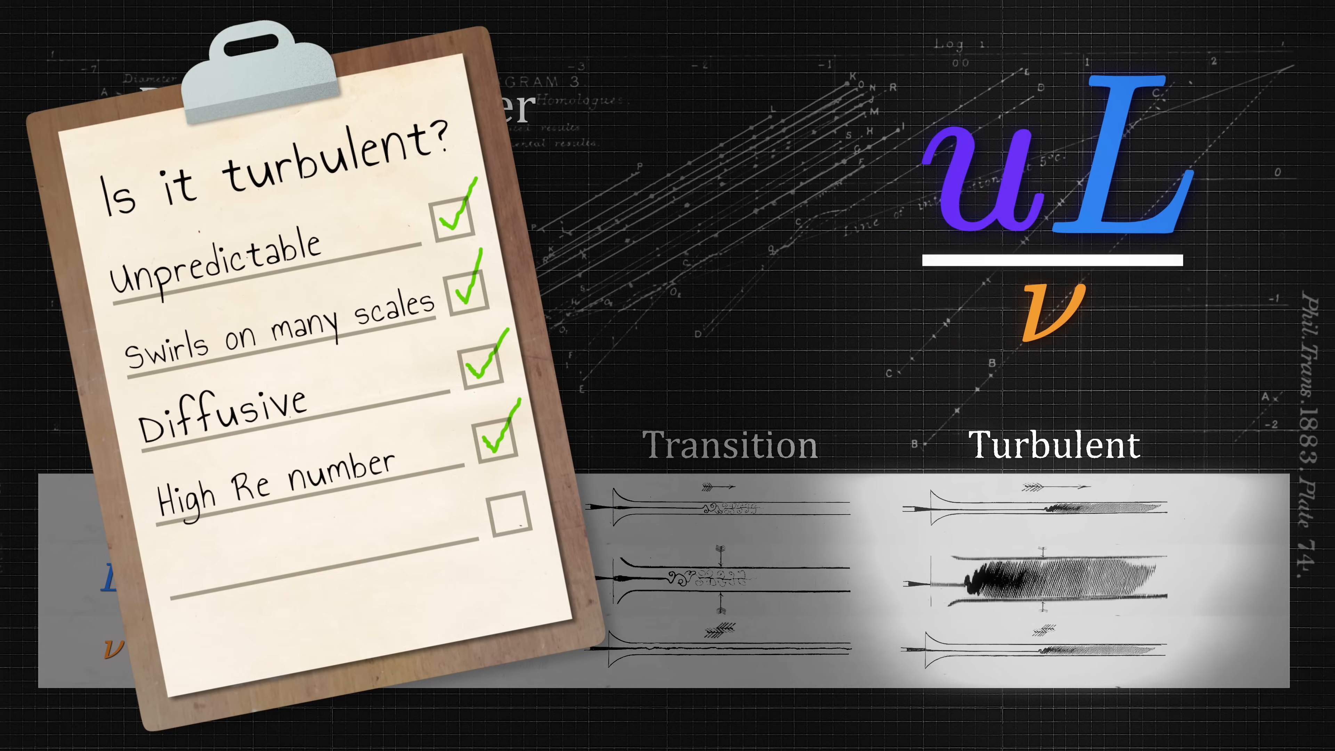